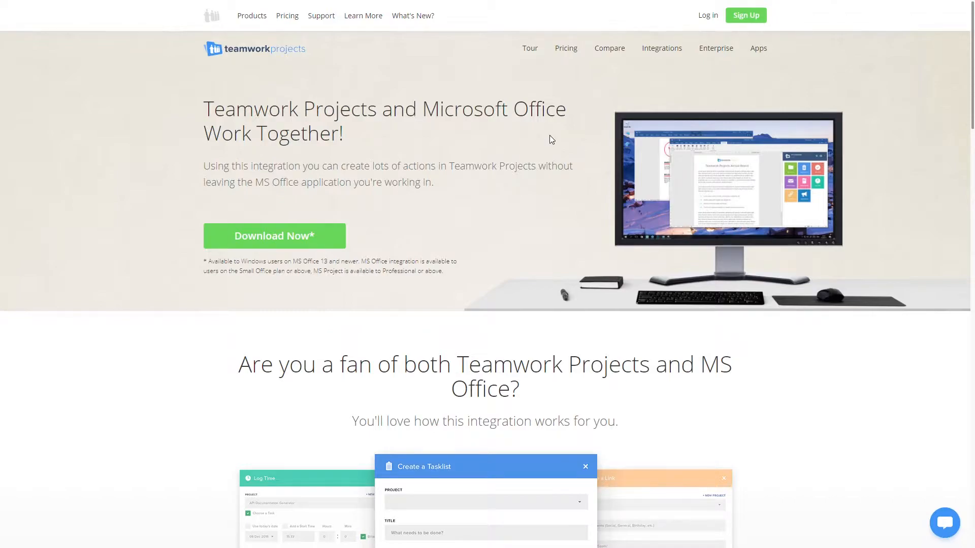
Download the Teamwork Projects Office installer and keep the file despite Chrome's warning.
{"action": "left_click", "coordinate": [291, 235]}
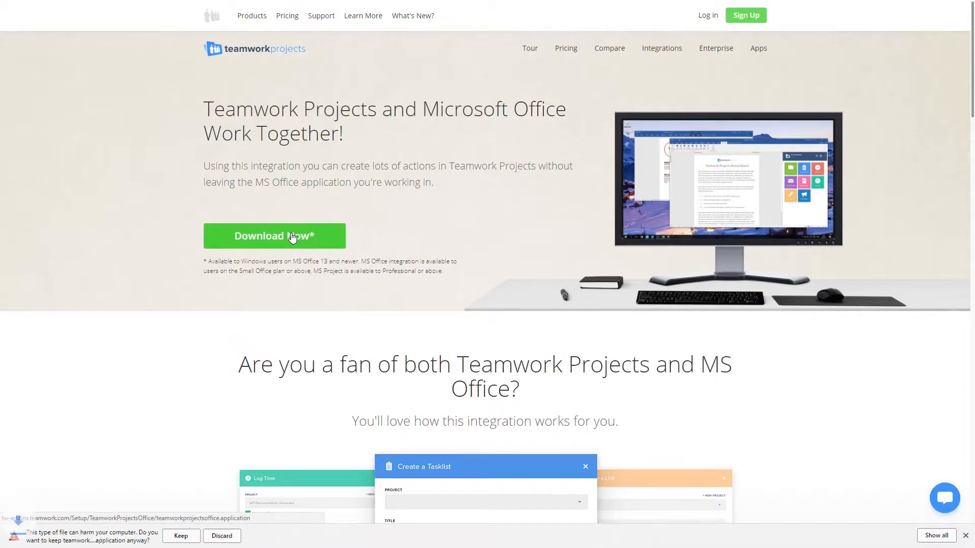
{"action": "left_click", "coordinate": [181, 536]}
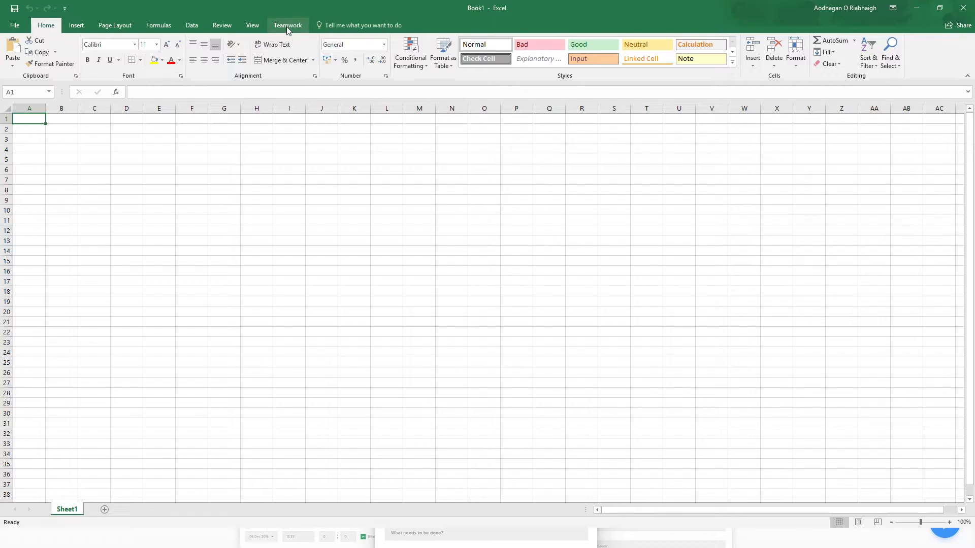
Show the Teamwork add-in panel with its Add Account sign-in form from the ribbon.
{"action": "left_click", "coordinate": [288, 24]}
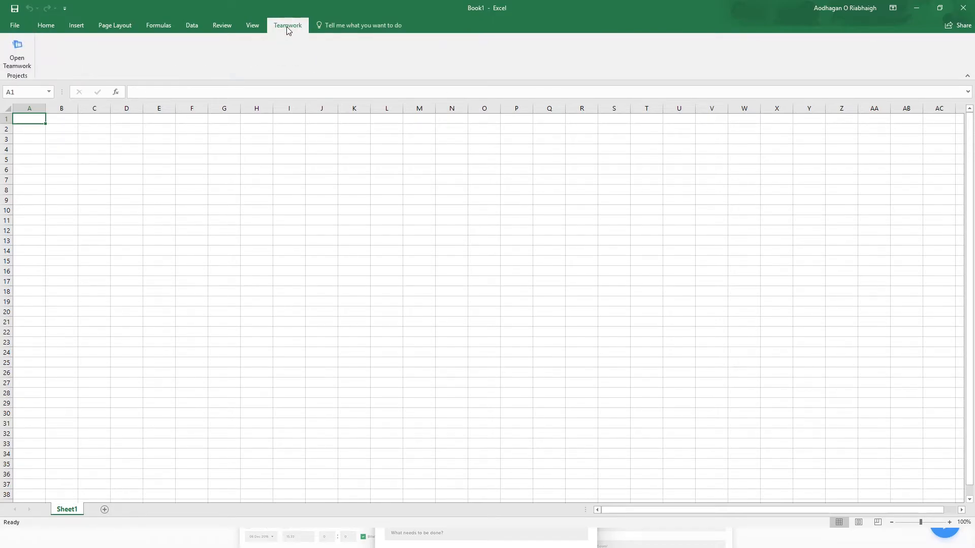
{"action": "left_click", "coordinate": [16, 45]}
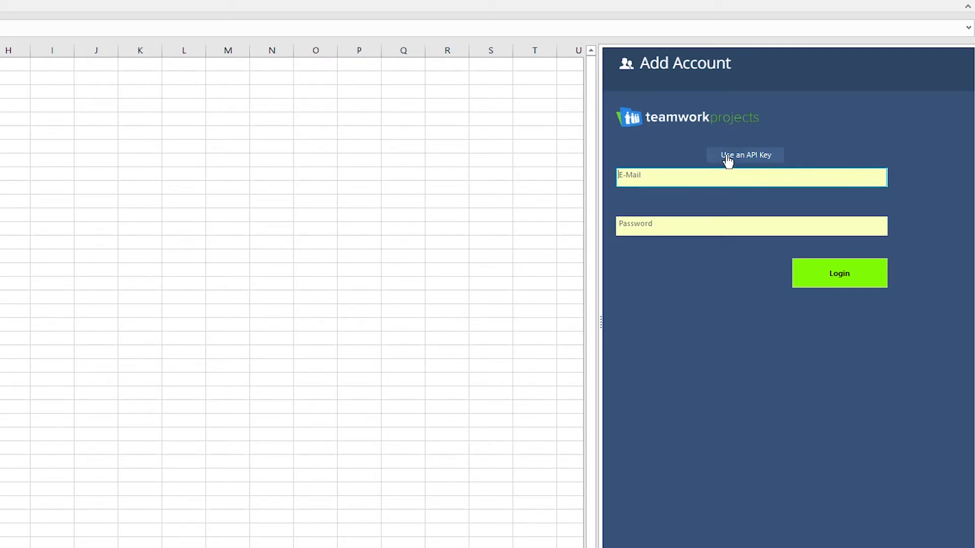
Enter the account e-mail and password and log in to Teamwork Projects.
{"action": "left_click", "coordinate": [746, 154]}
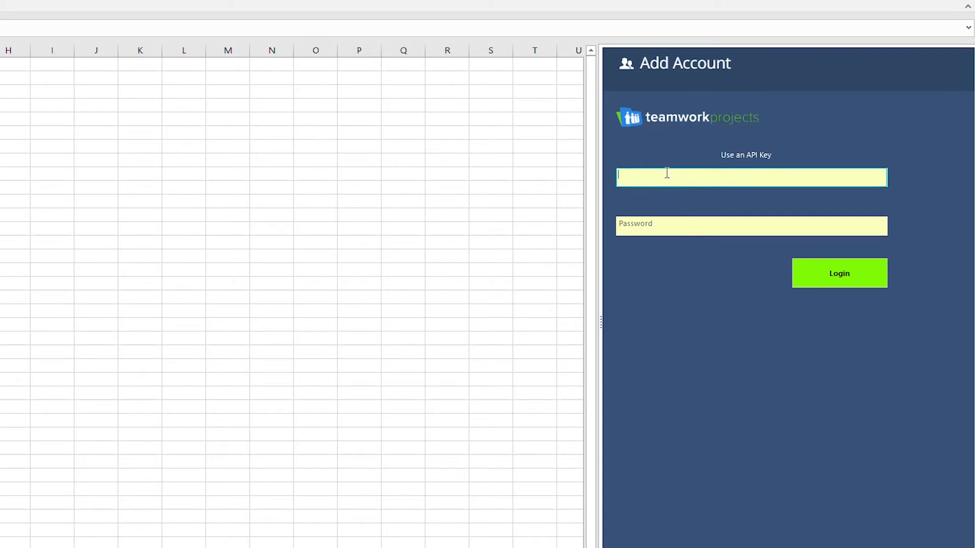
{"action": "left_click", "coordinate": [839, 274]}
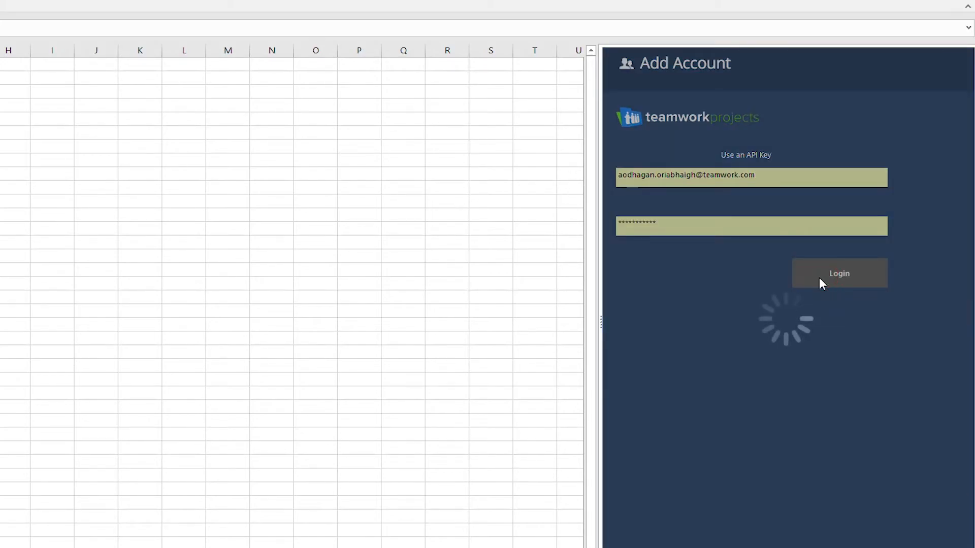
{"action": "left_click", "coordinate": [839, 273]}
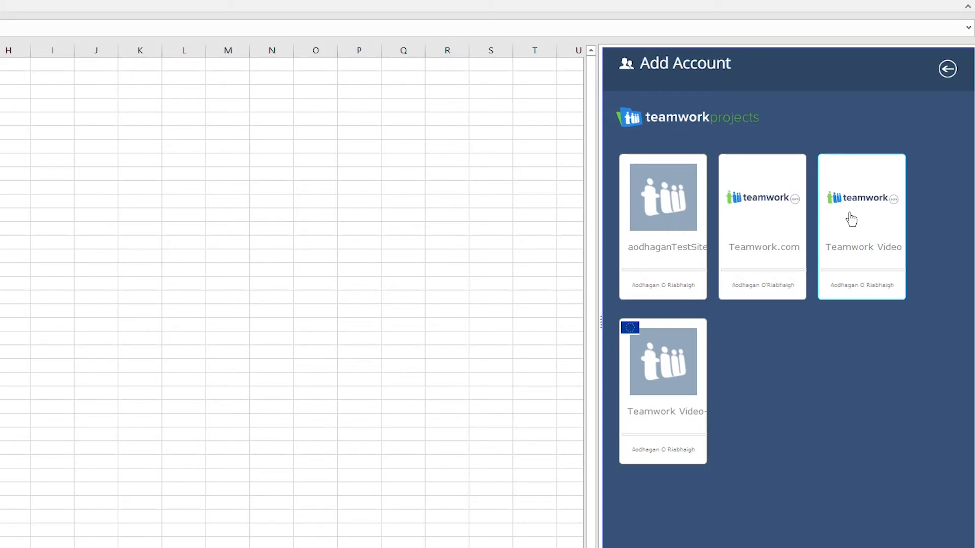
Choose the Teamwork Video site so the panel offers New Project, New Task and Log Time.
{"action": "left_click", "coordinate": [852, 217]}
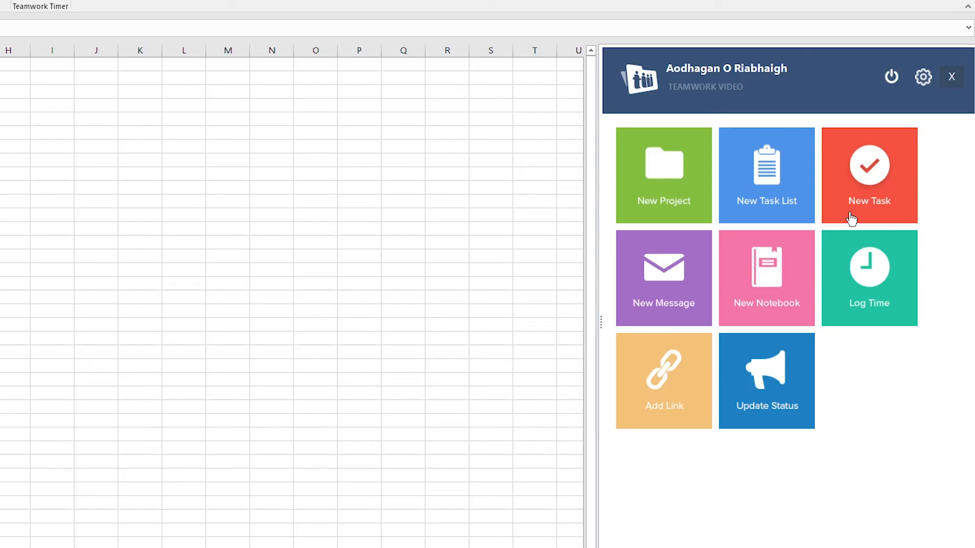